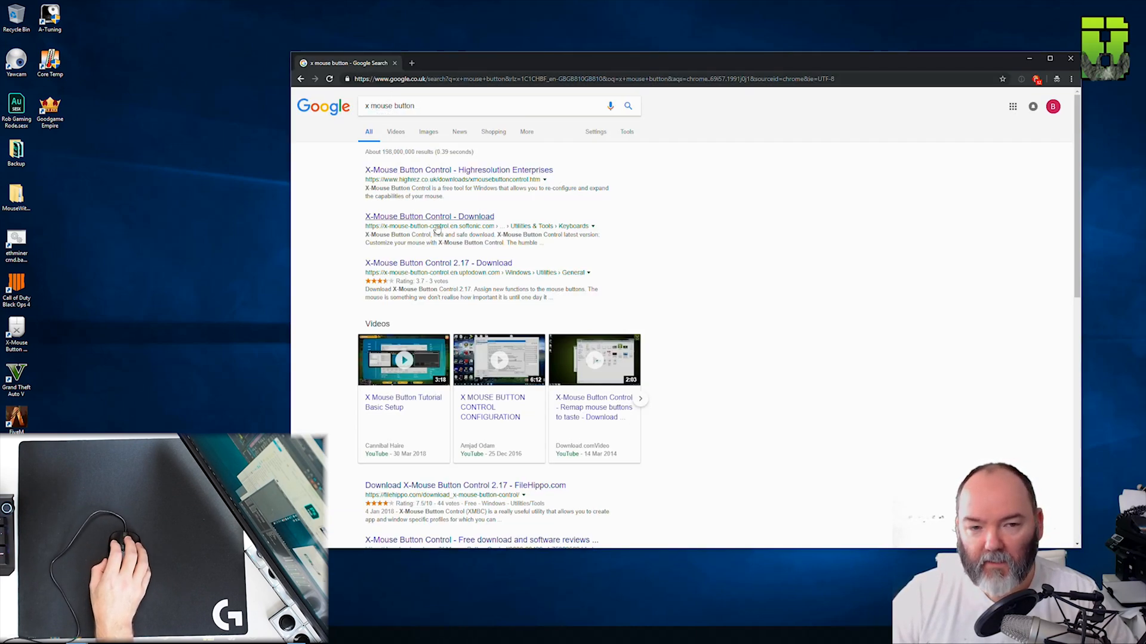
- Reach the Softonic page for X-Mouse Button Control and start the free download
{"action": "left_click", "coordinate": [428, 216]}
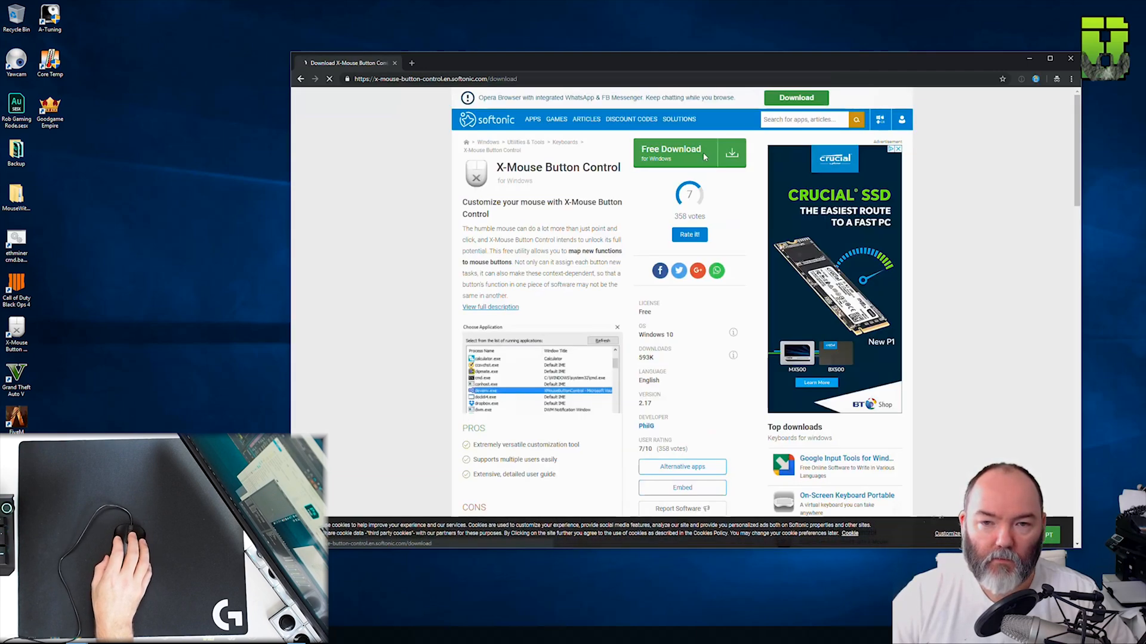
{"action": "left_click", "coordinate": [1070, 59]}
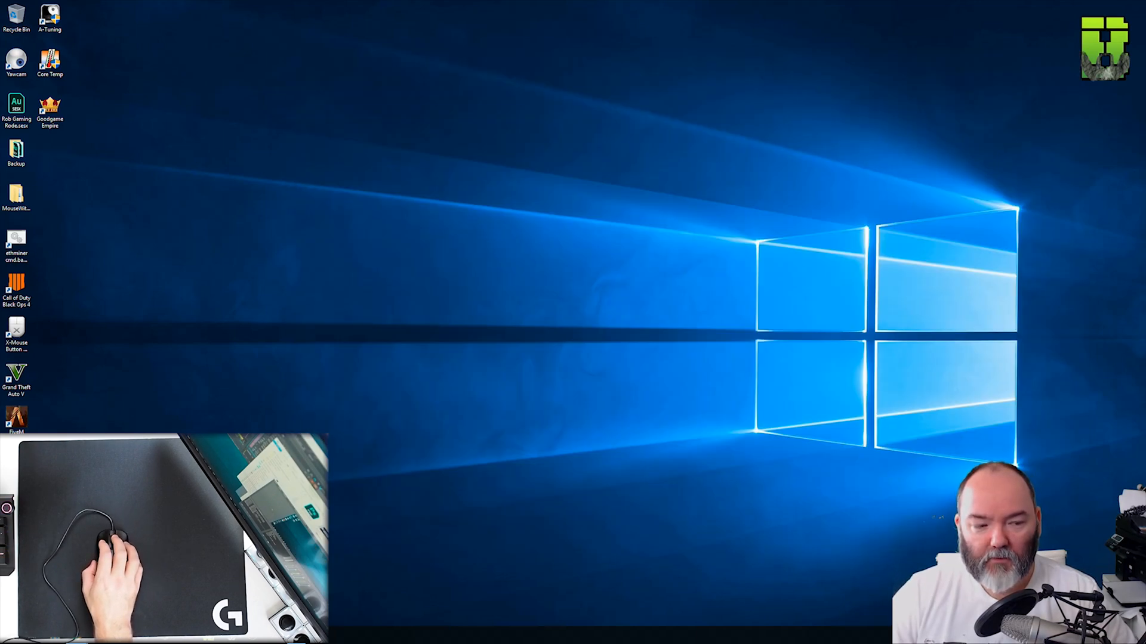
- Install X-Mouse Button Control 2.17 through the setup wizard with the default location
{"action": "double_click", "coordinate": [16, 329]}
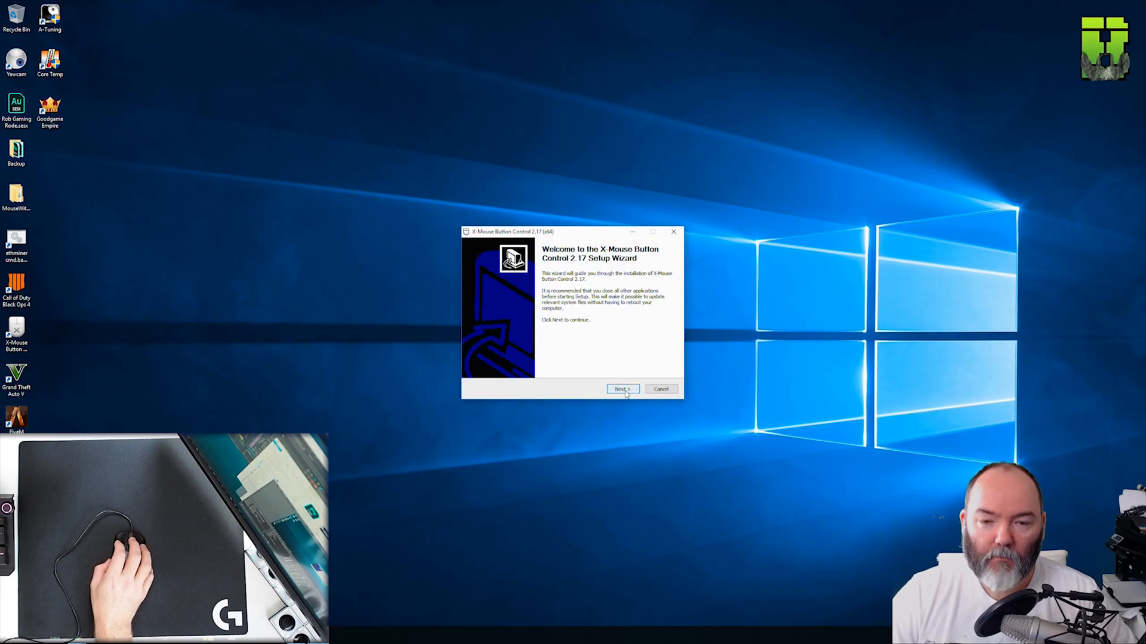
{"action": "left_click", "coordinate": [622, 389]}
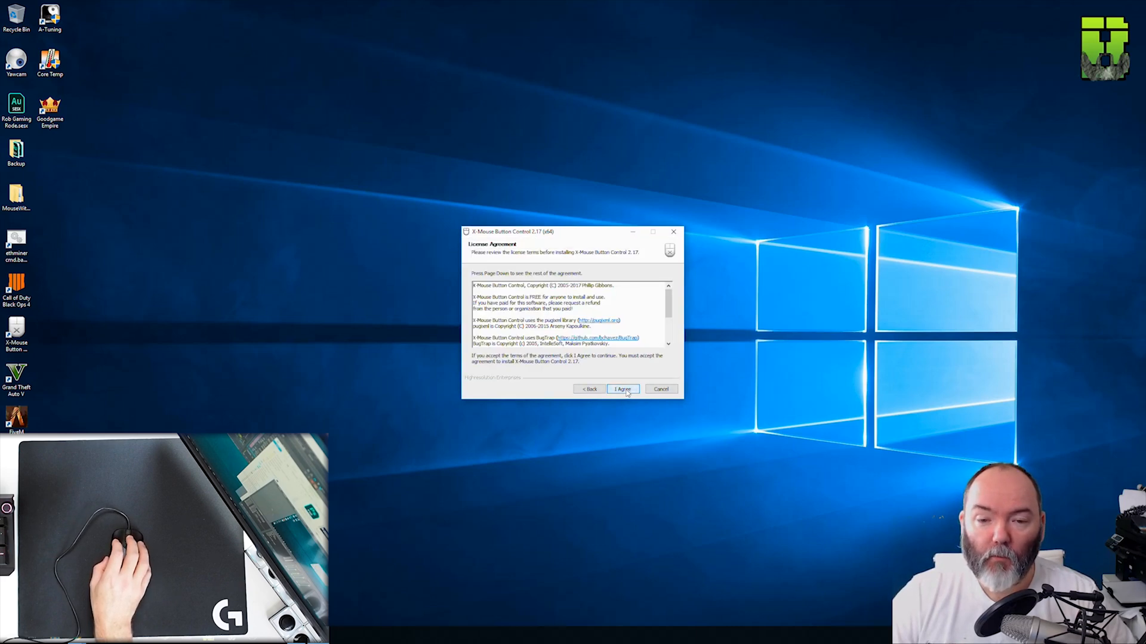
{"action": "left_click", "coordinate": [622, 390]}
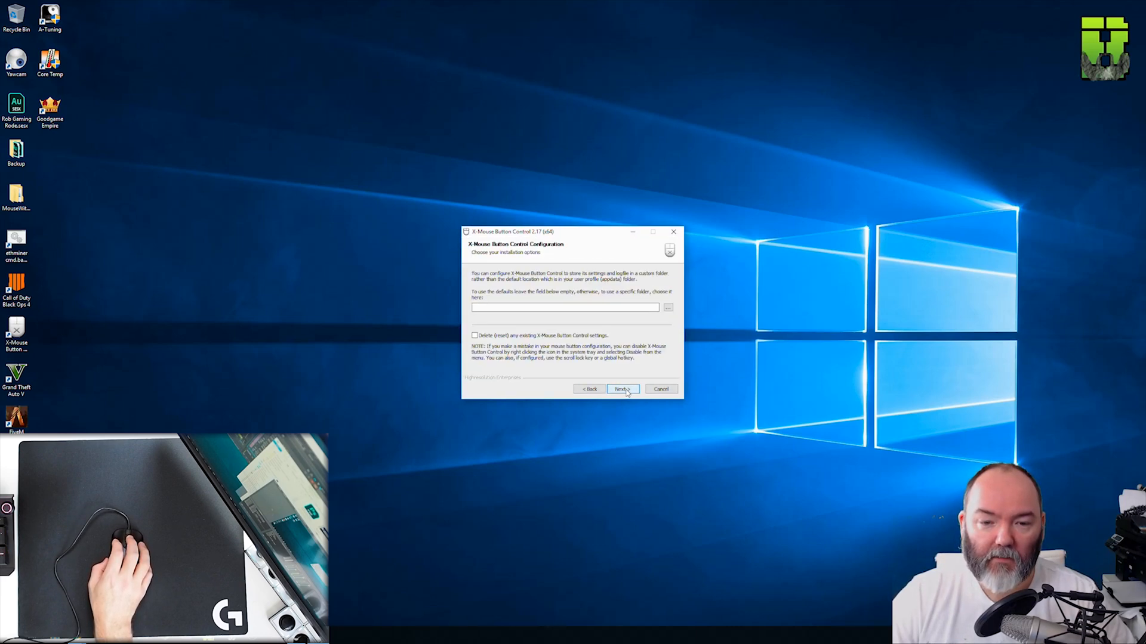
{"action": "left_click", "coordinate": [621, 389]}
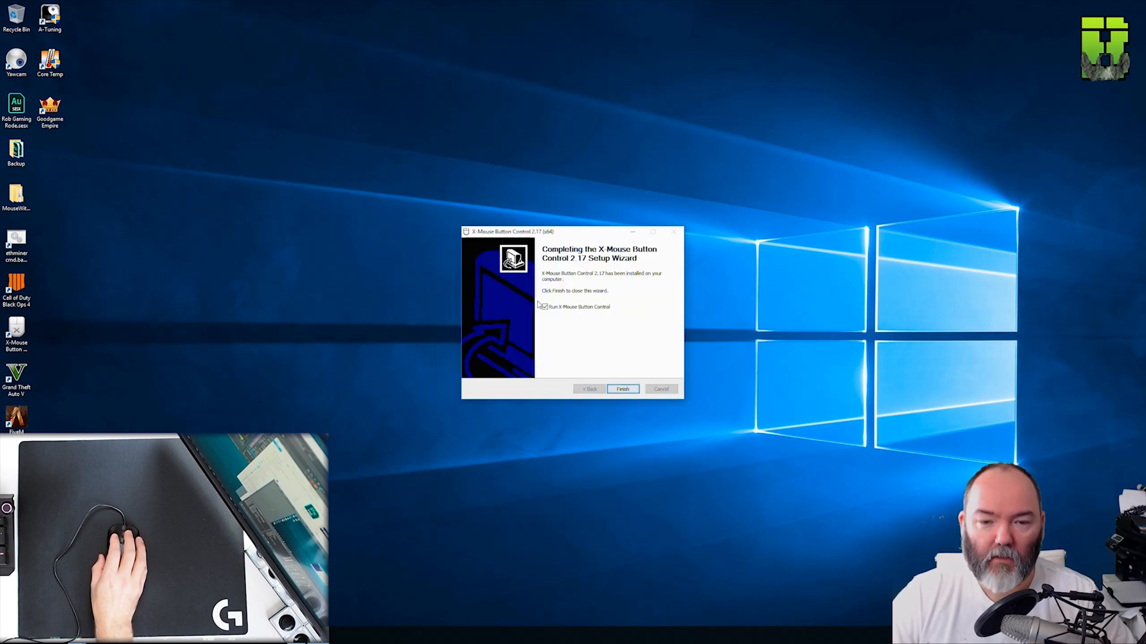
{"action": "left_click", "coordinate": [622, 389]}
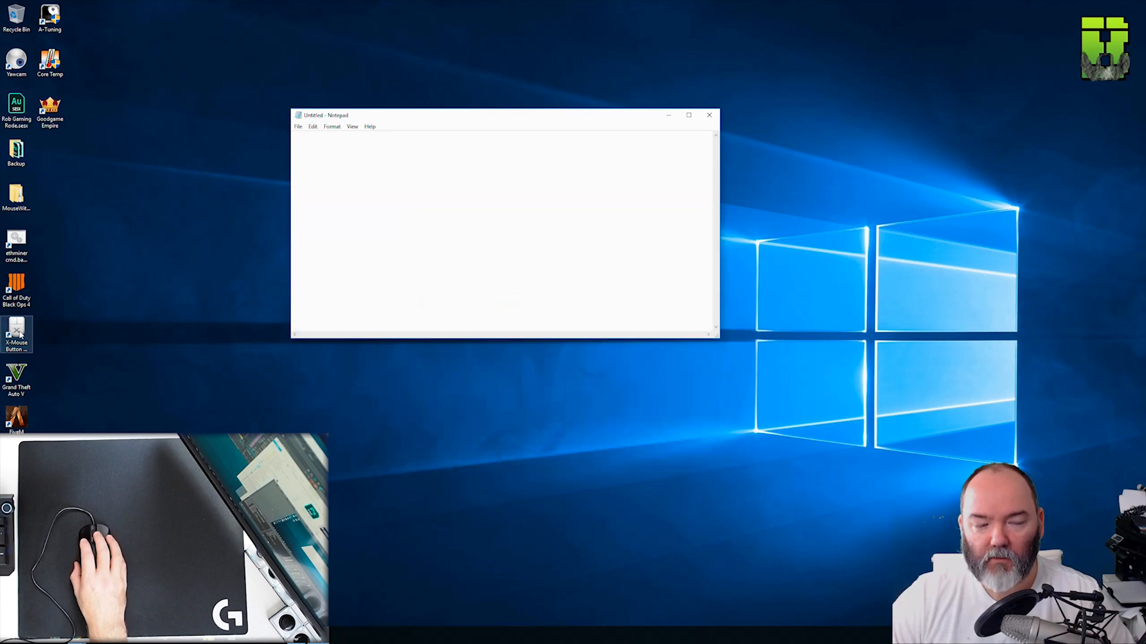
- Launch X-Mouse Button Control from its desktop shortcut to show the Default profile
{"action": "double_click", "coordinate": [15, 336]}
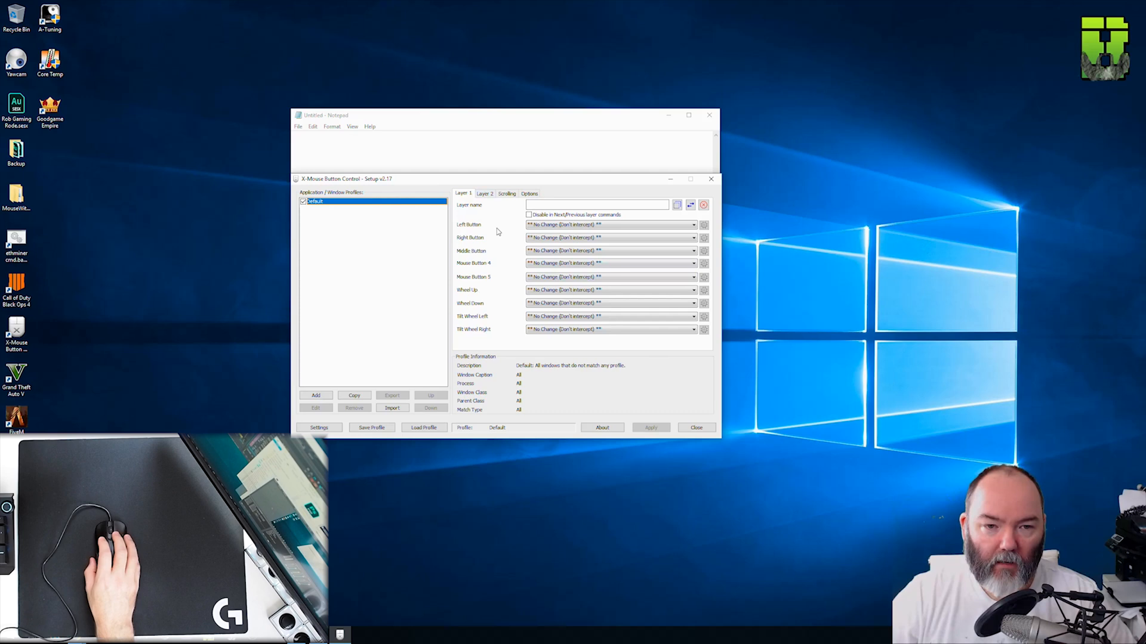
{"action": "mouse_move", "coordinate": [483, 268]}
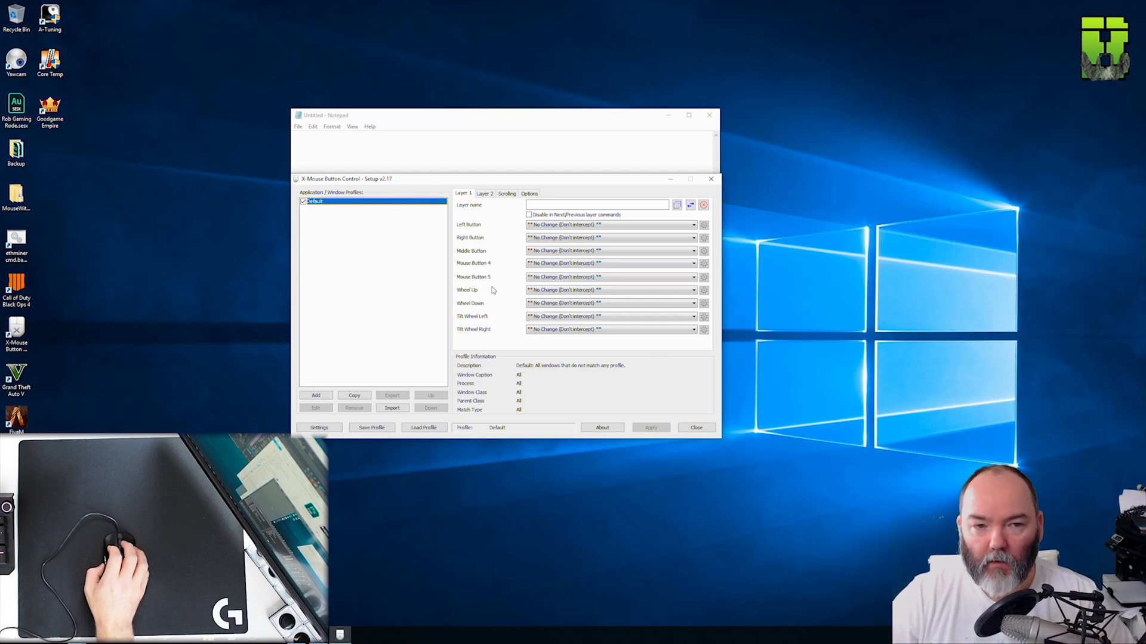
{"action": "mouse_move", "coordinate": [496, 266]}
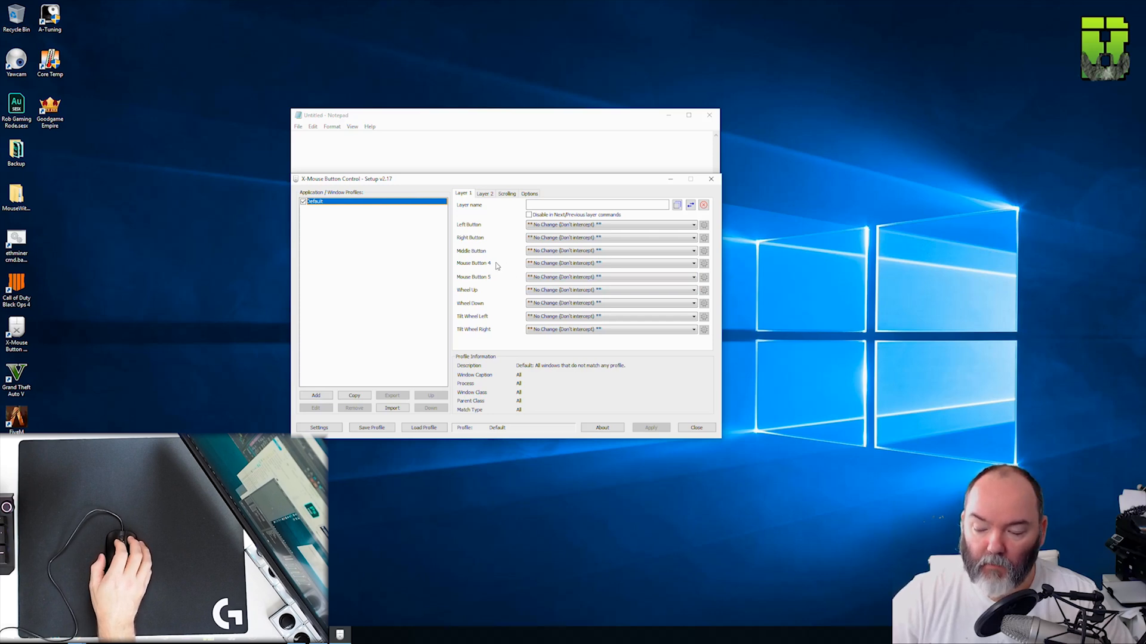
{"action": "mouse_move", "coordinate": [492, 275]}
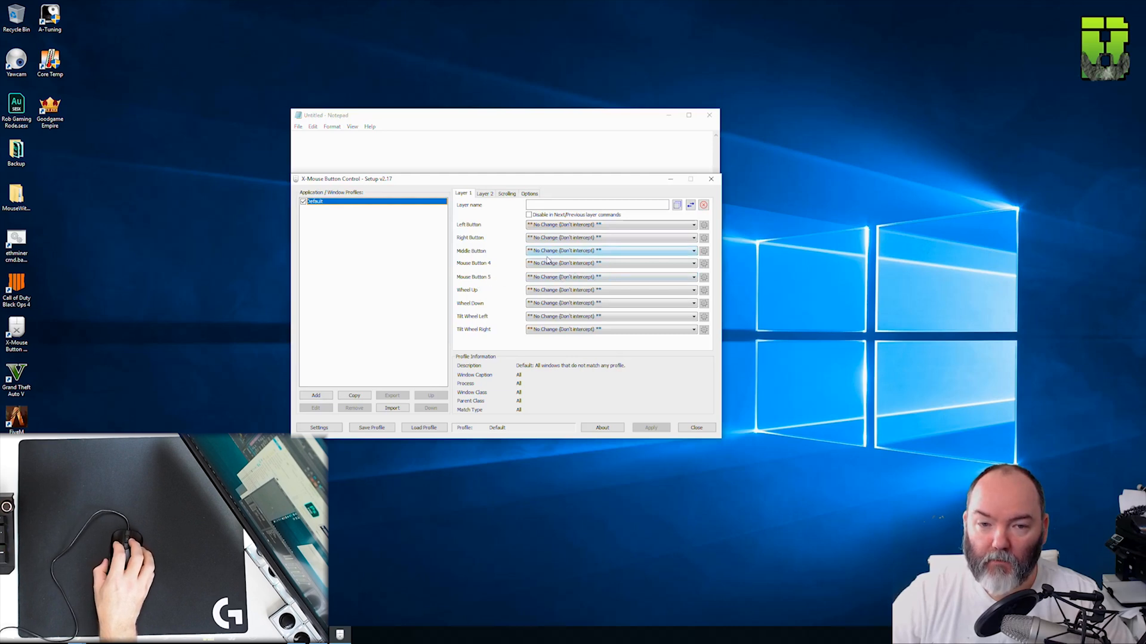
- Choose Simulated Keys as the action for Mouse Button 5
{"action": "left_click", "coordinate": [692, 277]}
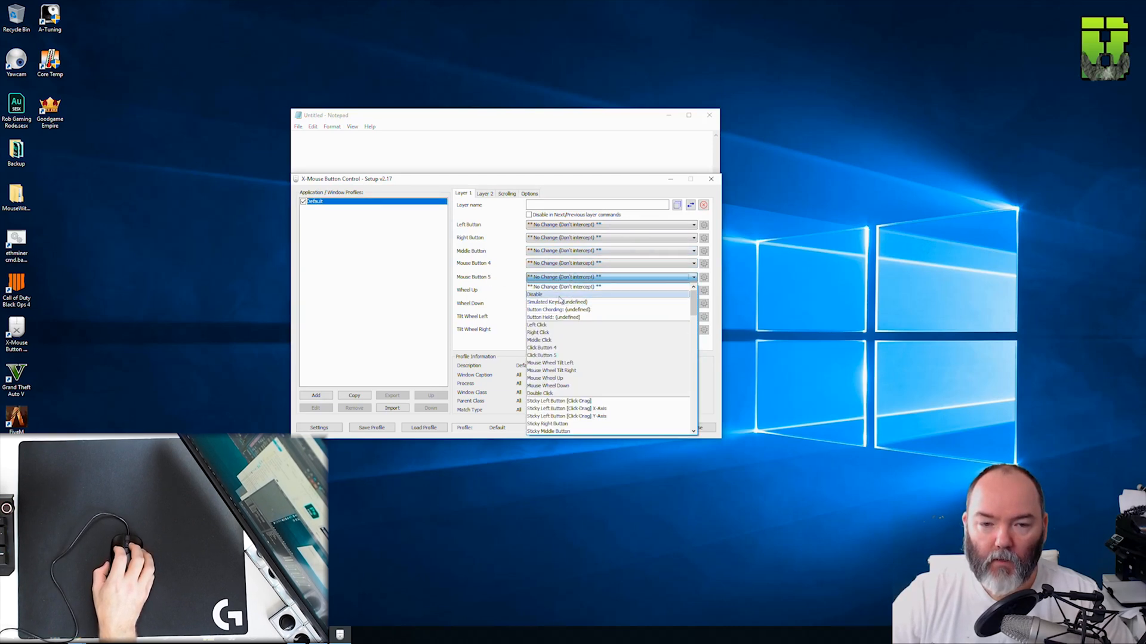
{"action": "scroll", "scroll_direction": "down", "scroll_amount": 3}
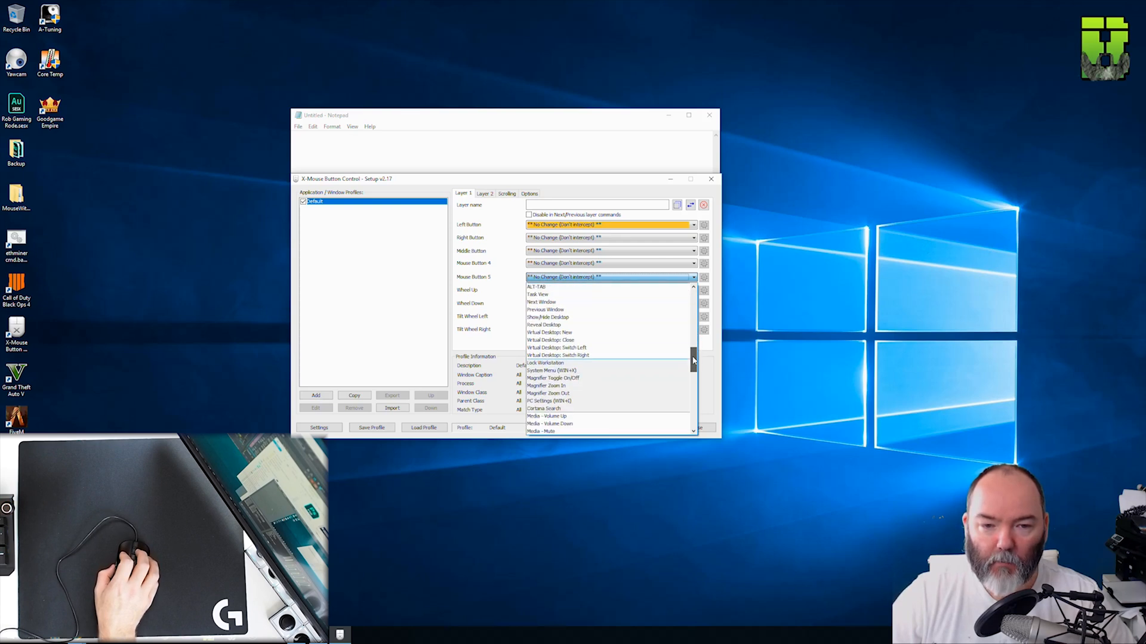
{"action": "scroll", "scroll_direction": "down", "scroll_amount": 3}
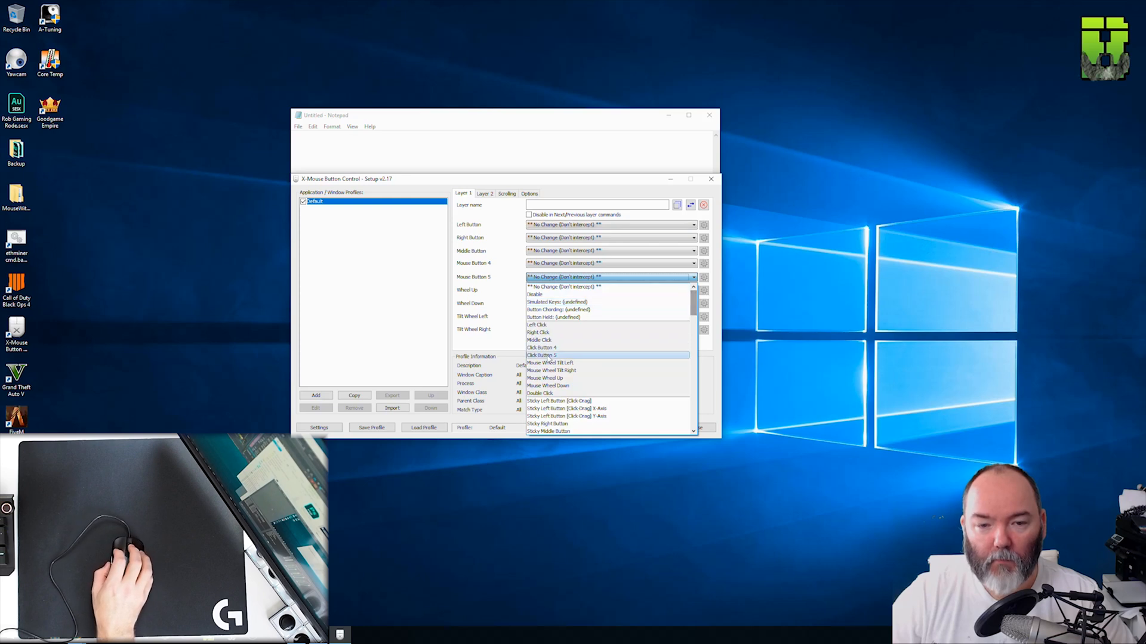
{"action": "left_click", "coordinate": [557, 302]}
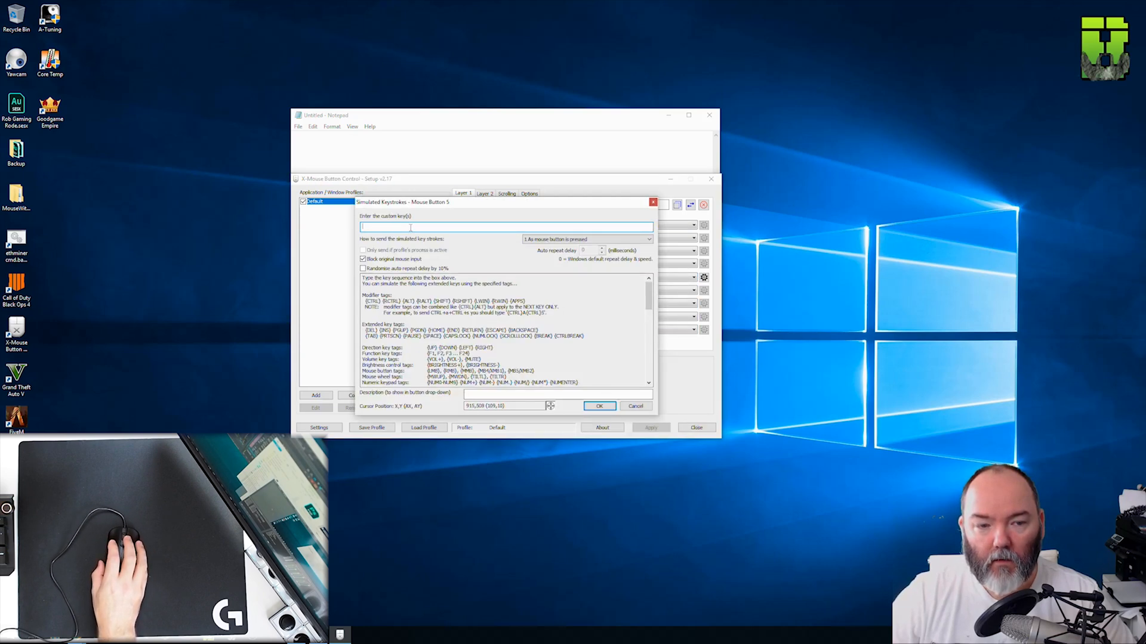
- Enter e as Mouse Button 5's simulated key and confirm it
{"action": "type", "text": "e"}
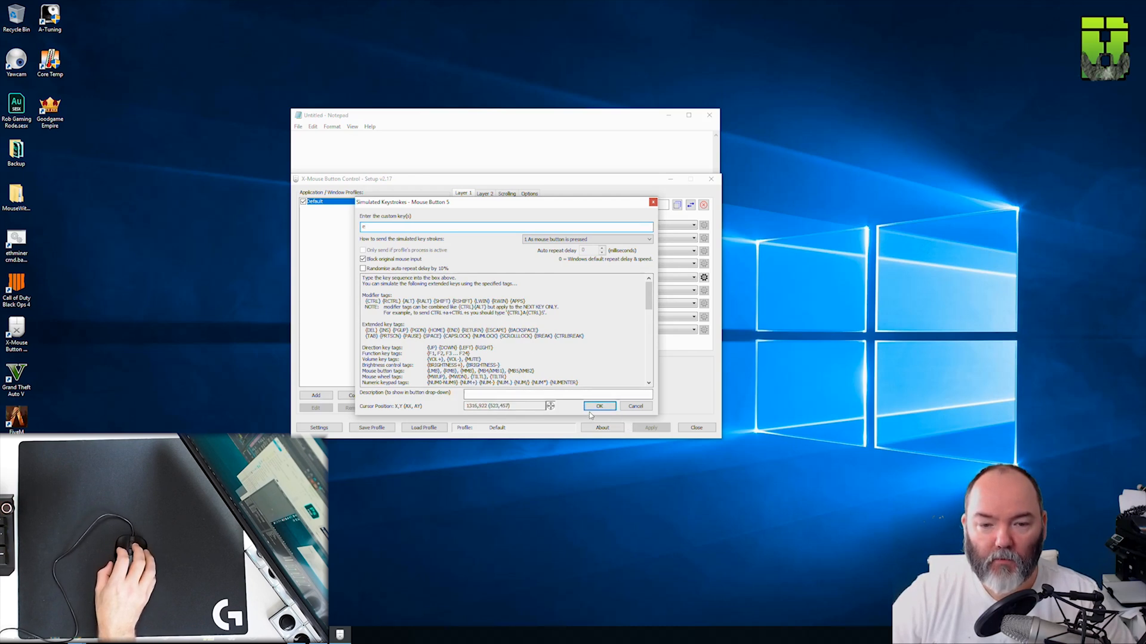
{"action": "left_click", "coordinate": [599, 405]}
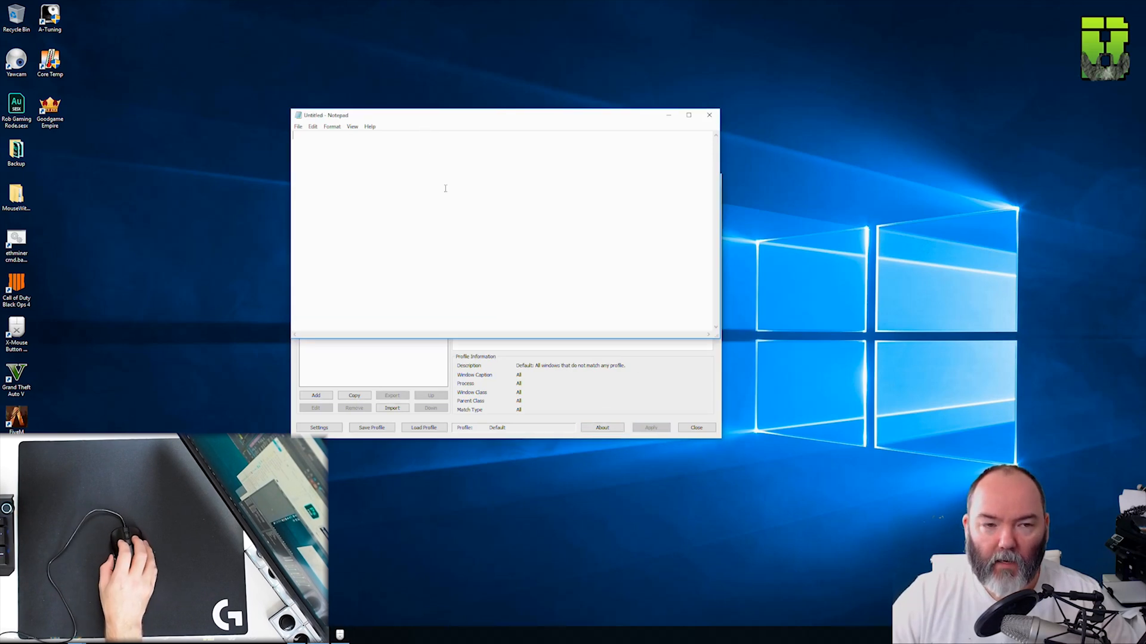
- Produce a run of e characters in Notepad using the remapped mouse button 5
{"action": "type", "text": "eeeeeeeeeeeeeeeeeeeeee"}
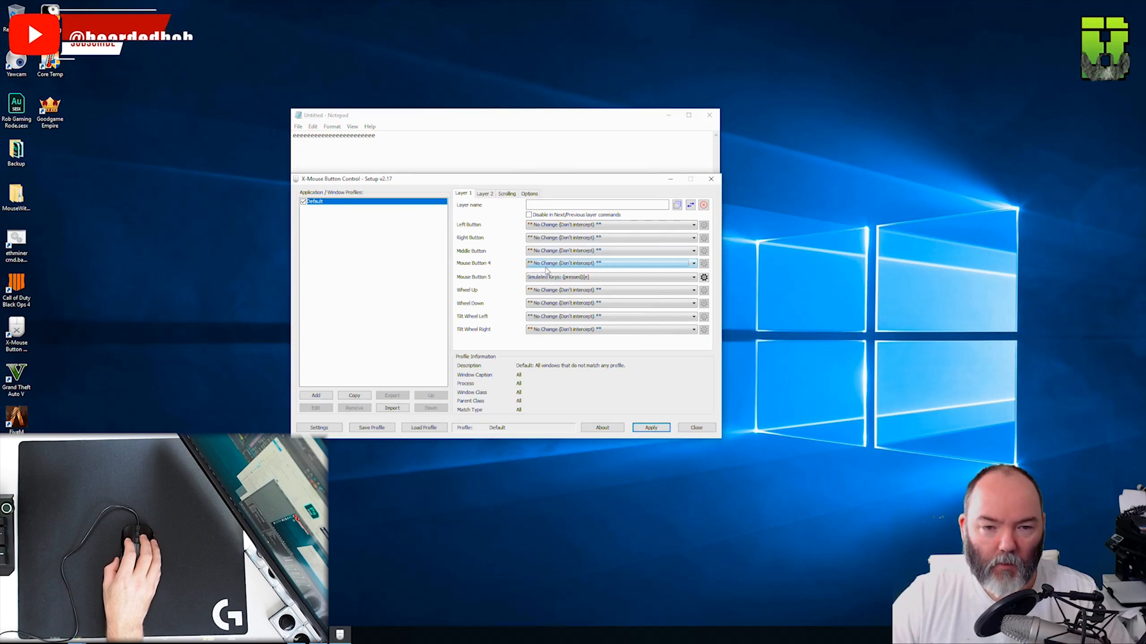
- Map Mouse Button 4 to the simulated key f and apply both button mappings
{"action": "left_click", "coordinate": [691, 262]}
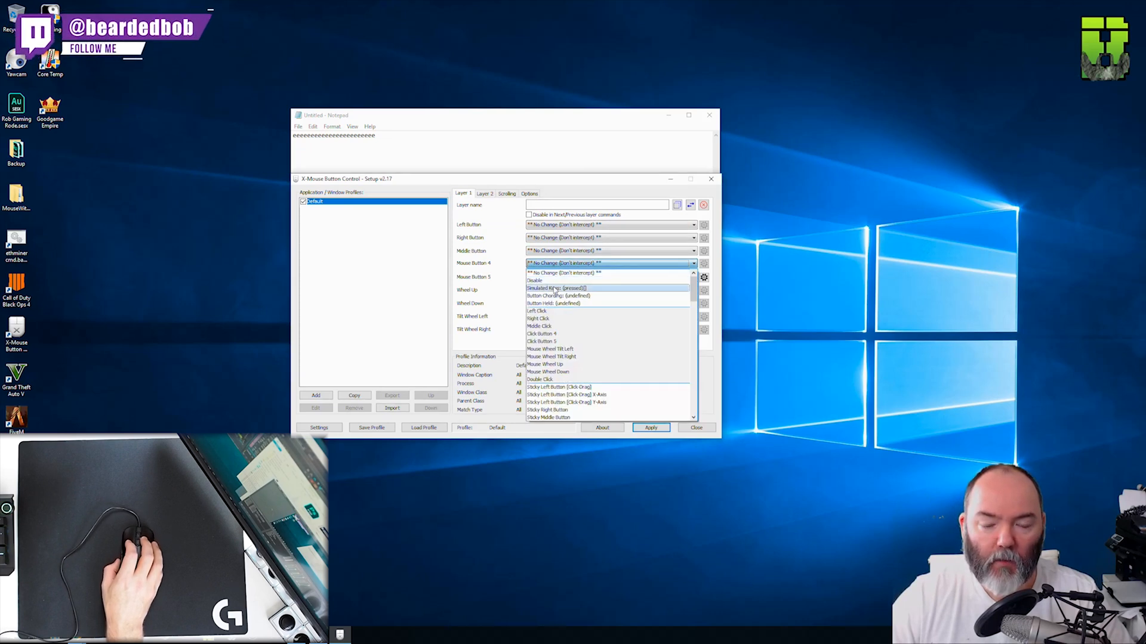
{"action": "left_click", "coordinate": [558, 287]}
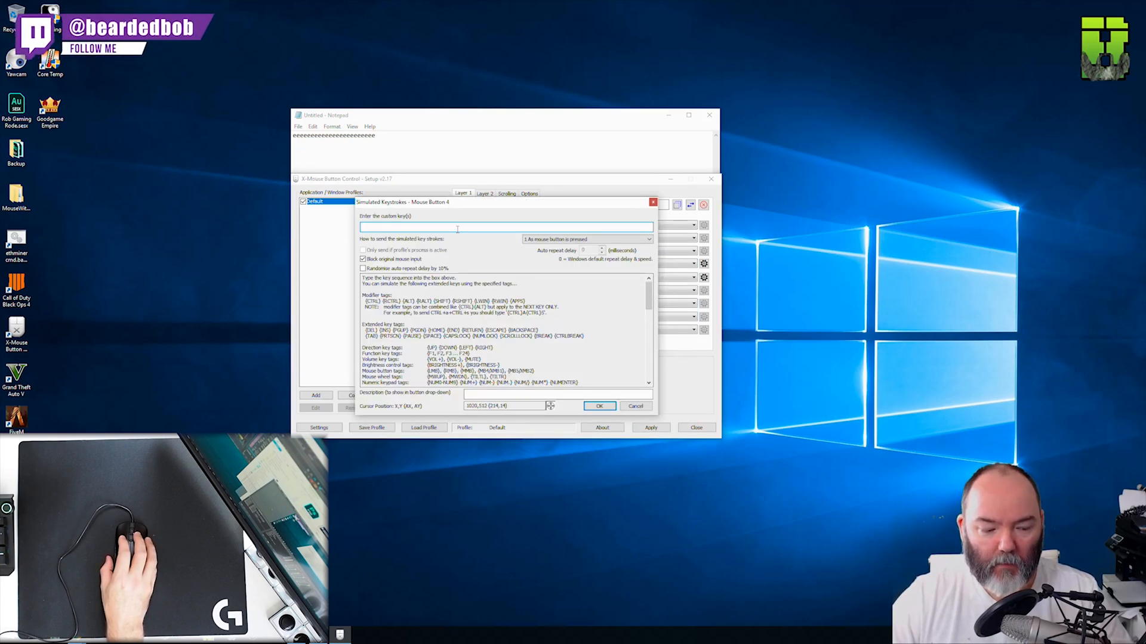
{"action": "left_click", "coordinate": [600, 406]}
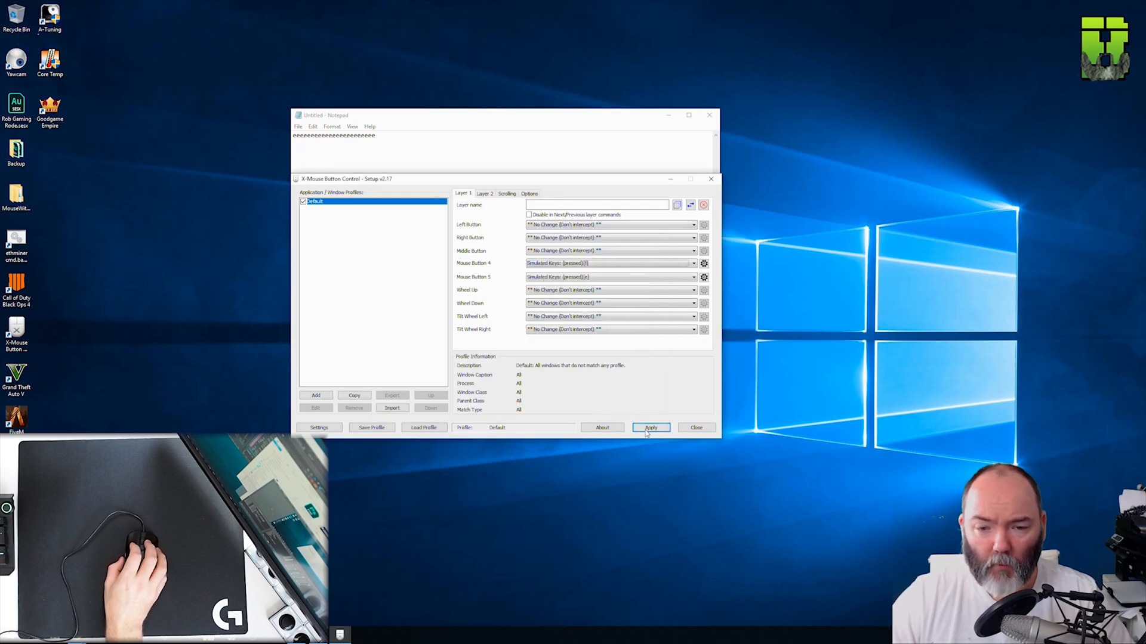
{"action": "left_click", "coordinate": [650, 427]}
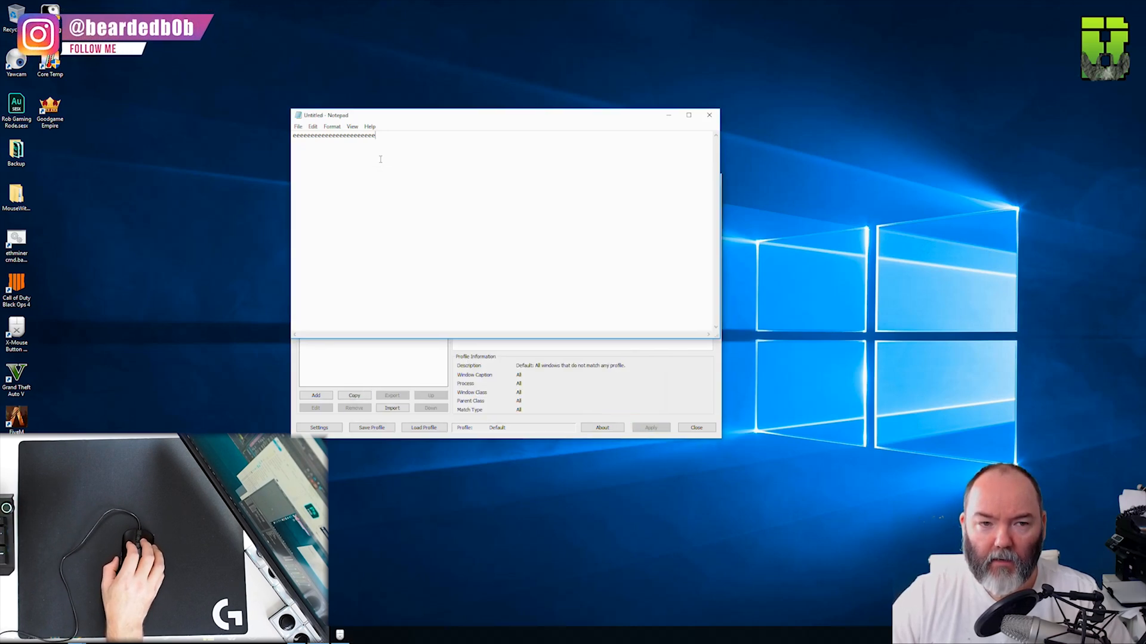
- Test buttons 4 and 5 in Notepad, adding mixed f and e characters to the line
{"action": "type", "text": "ffffeeefff"}
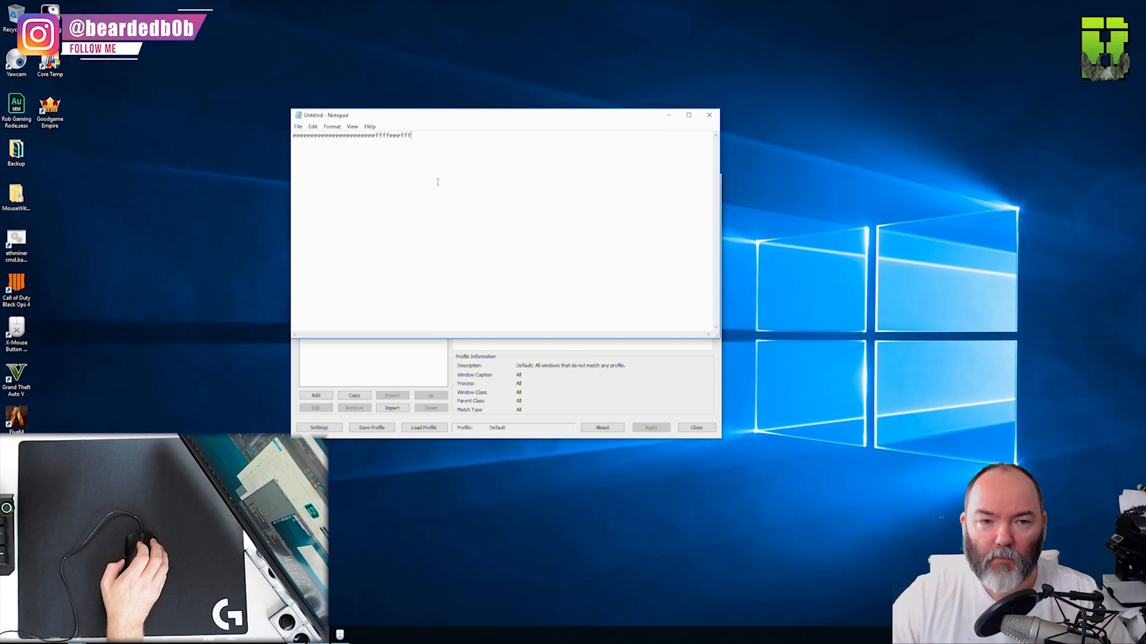